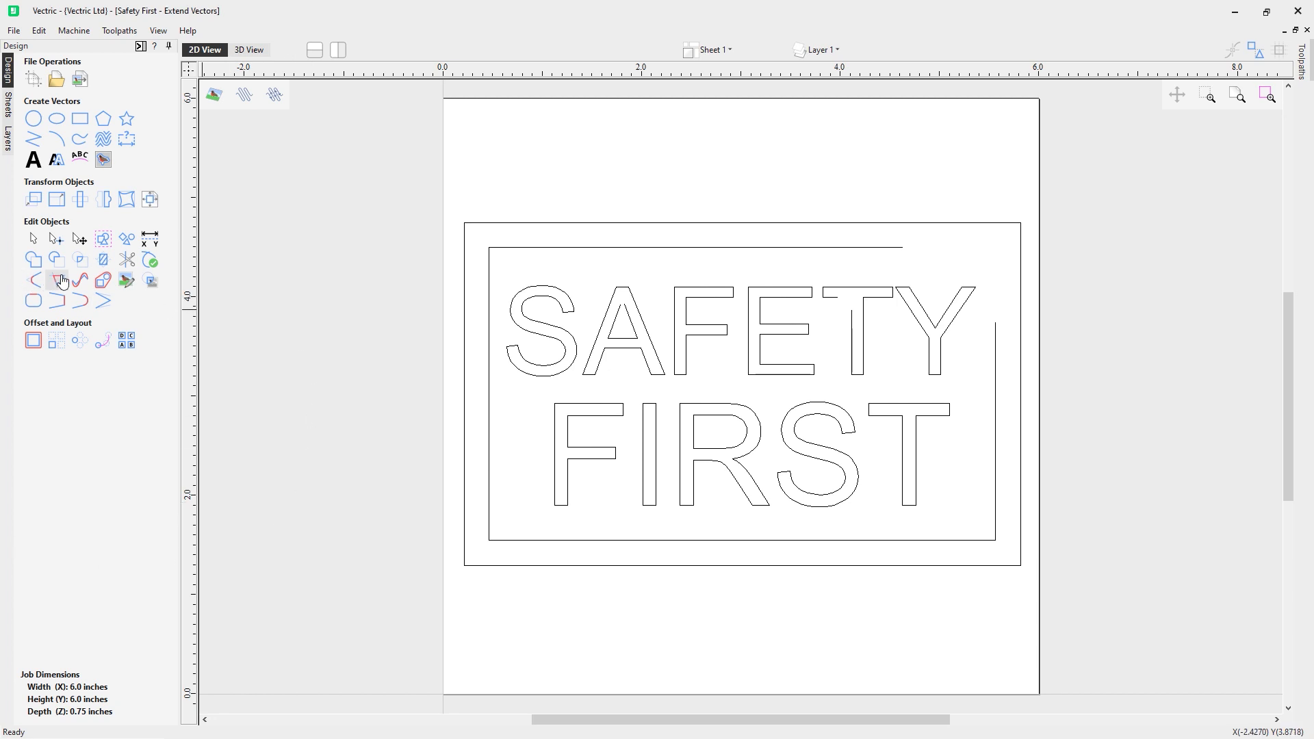
{"action": "mouse_move", "coordinate": [62, 280]}
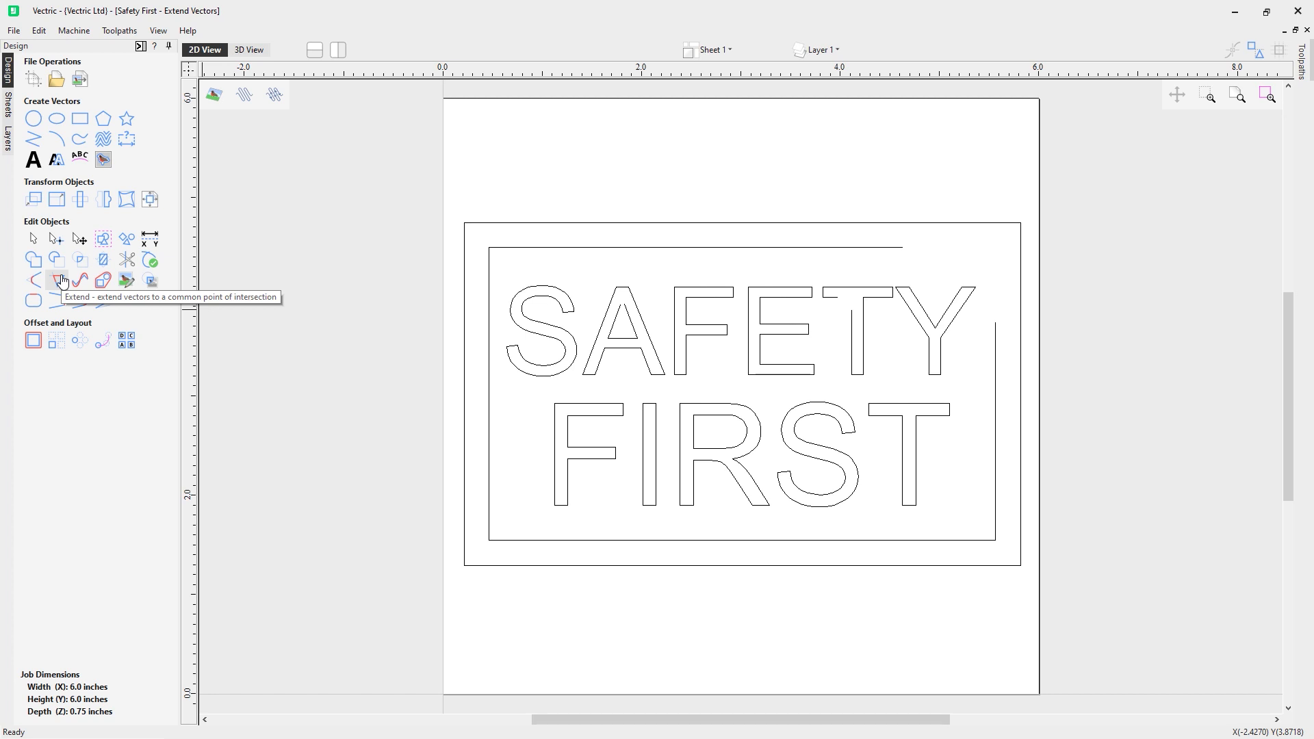
Start Extend Vectors and pick the first inner contour at the A's apex.
{"action": "left_click", "coordinate": [62, 280]}
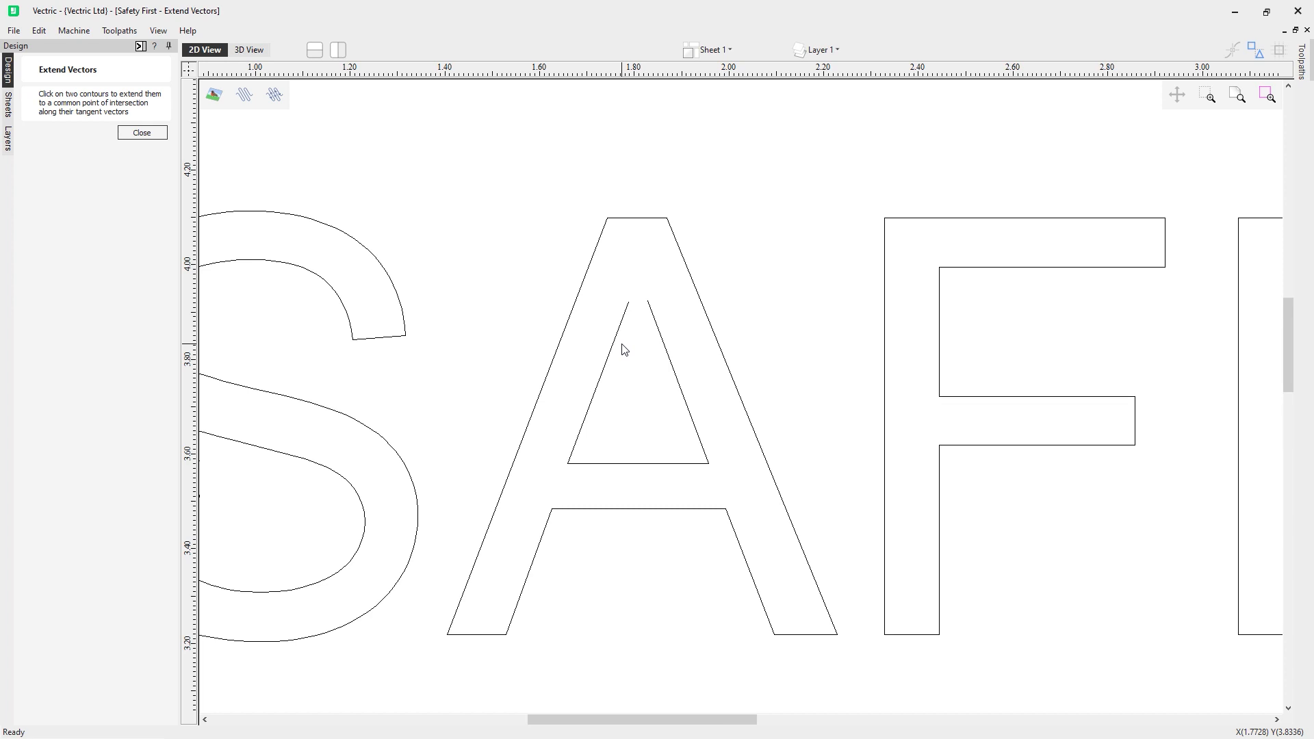
{"action": "mouse_move", "coordinate": [673, 327]}
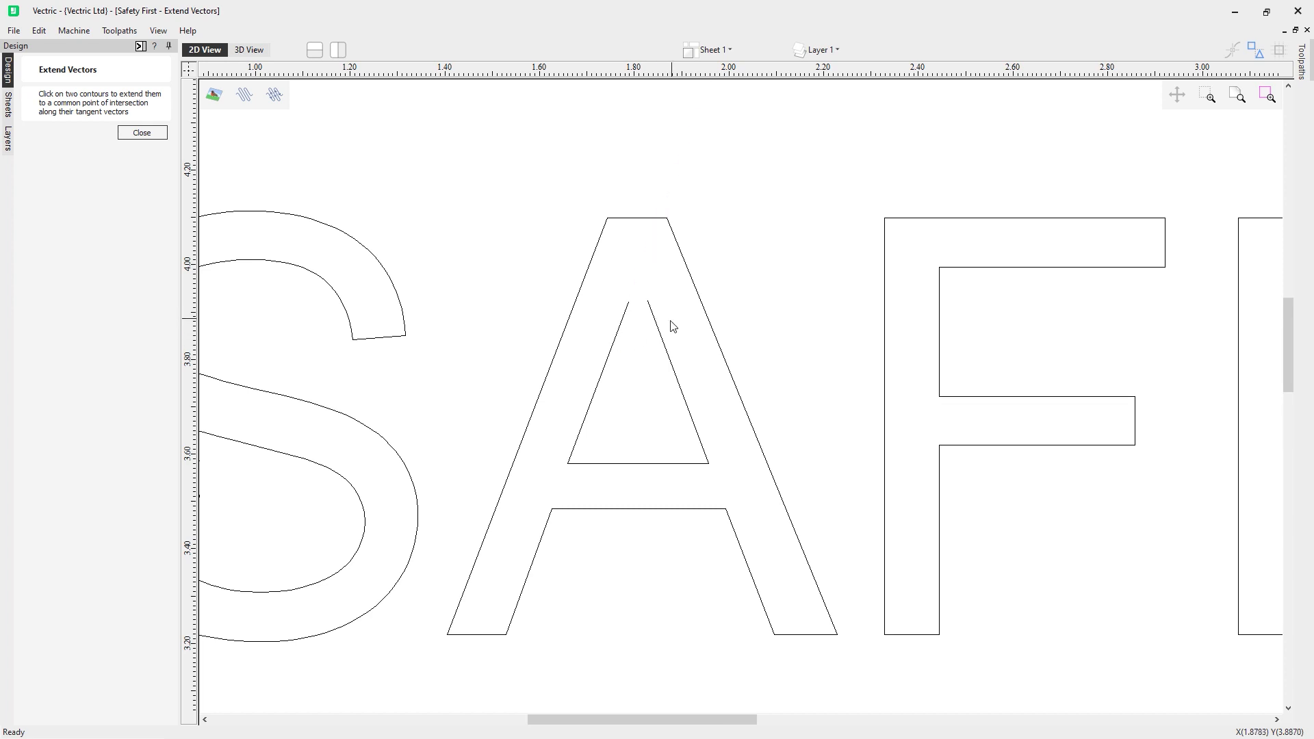
{"action": "left_click", "coordinate": [655, 321]}
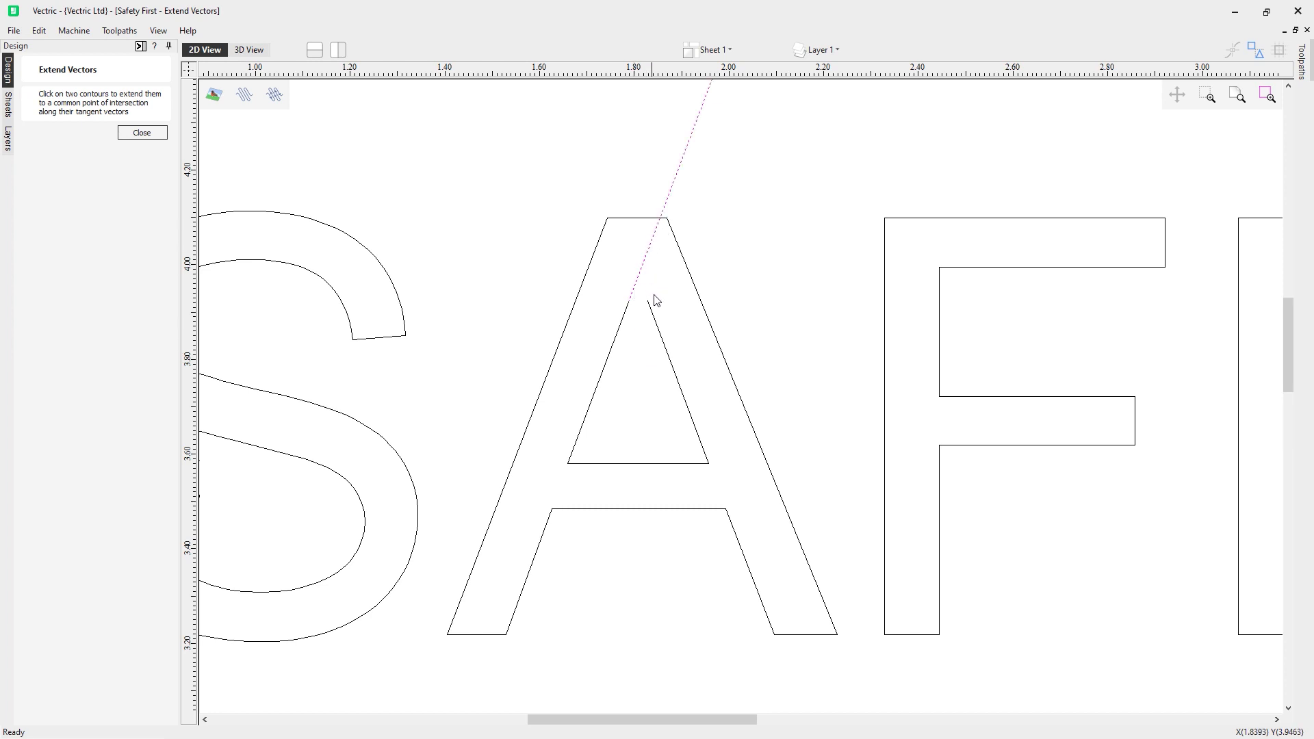
{"action": "mouse_move", "coordinate": [653, 318]}
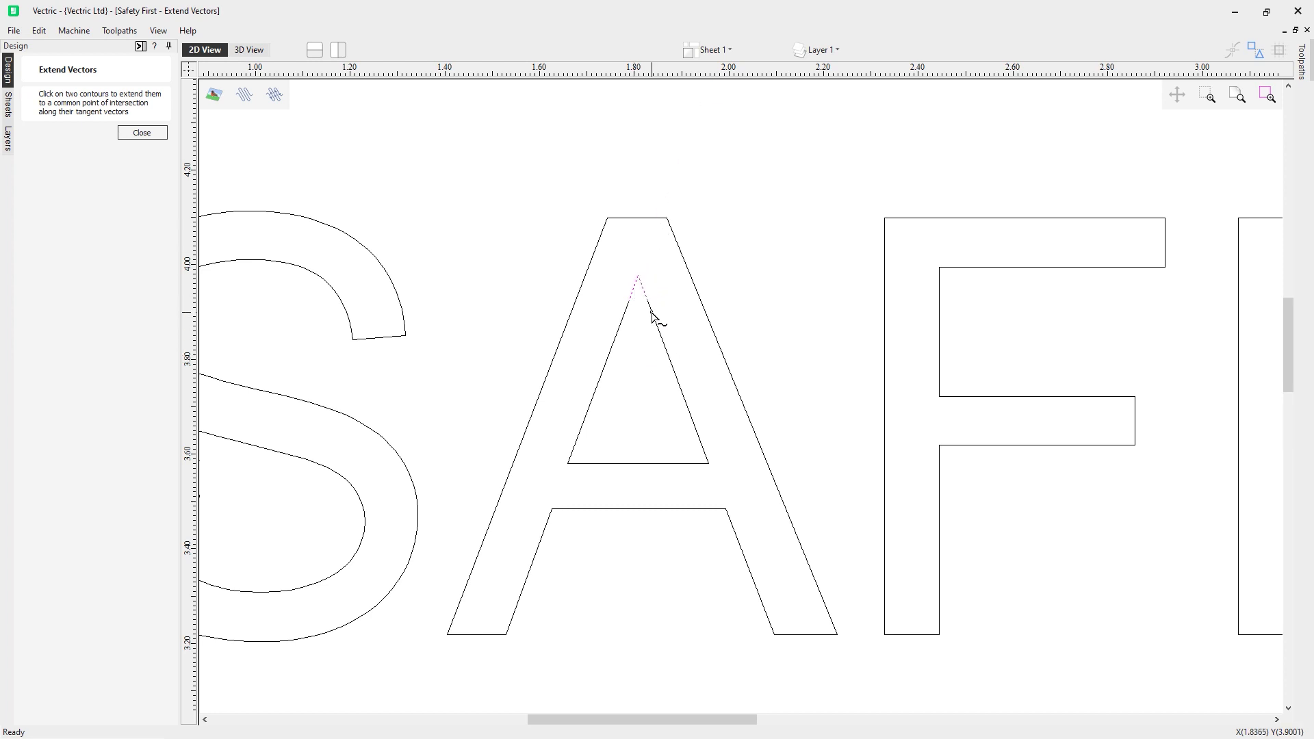
{"action": "mouse_move", "coordinate": [666, 345]}
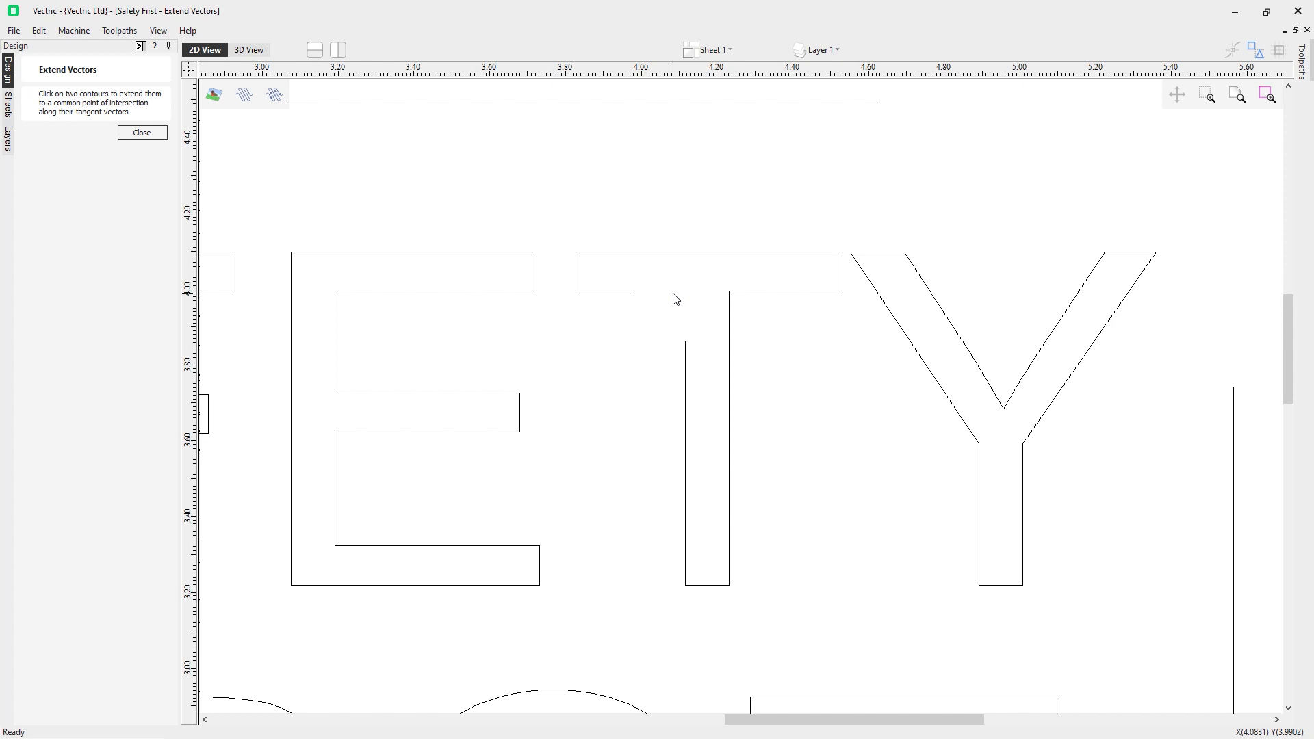
{"action": "mouse_move", "coordinate": [657, 300]}
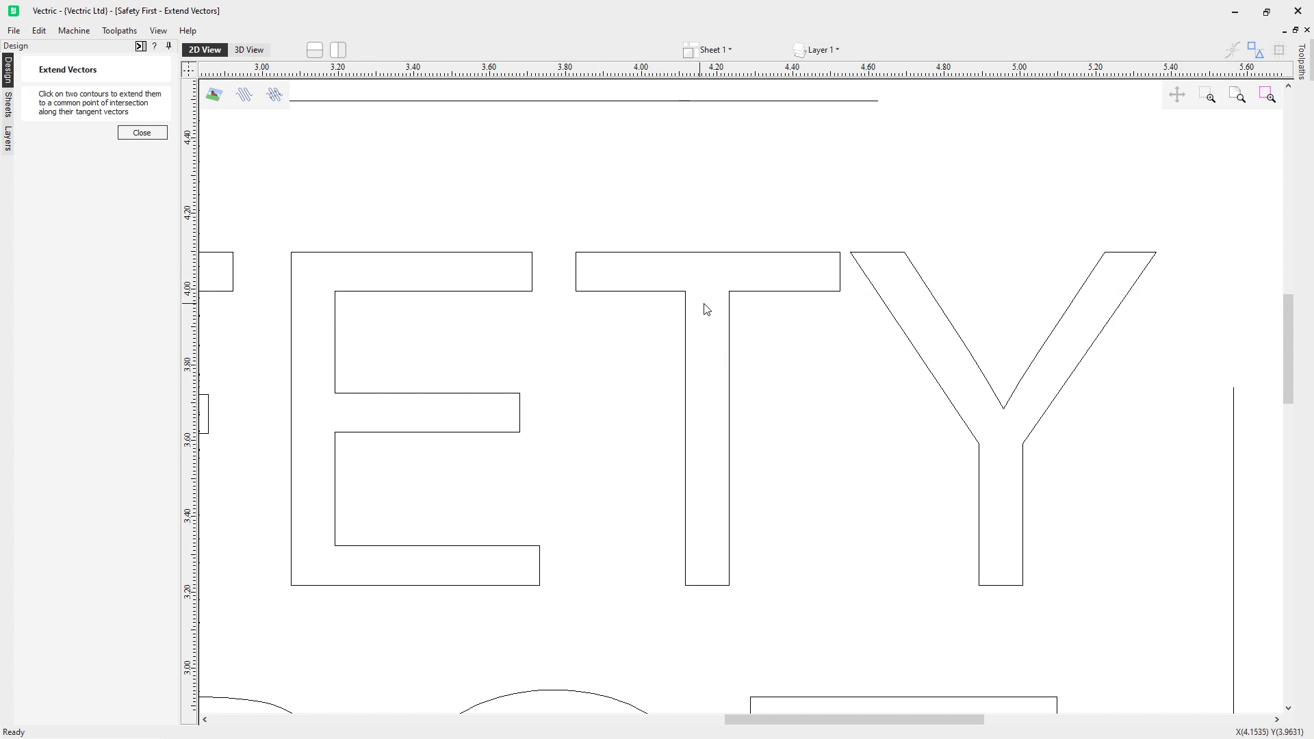
{"action": "mouse_move", "coordinate": [677, 312]}
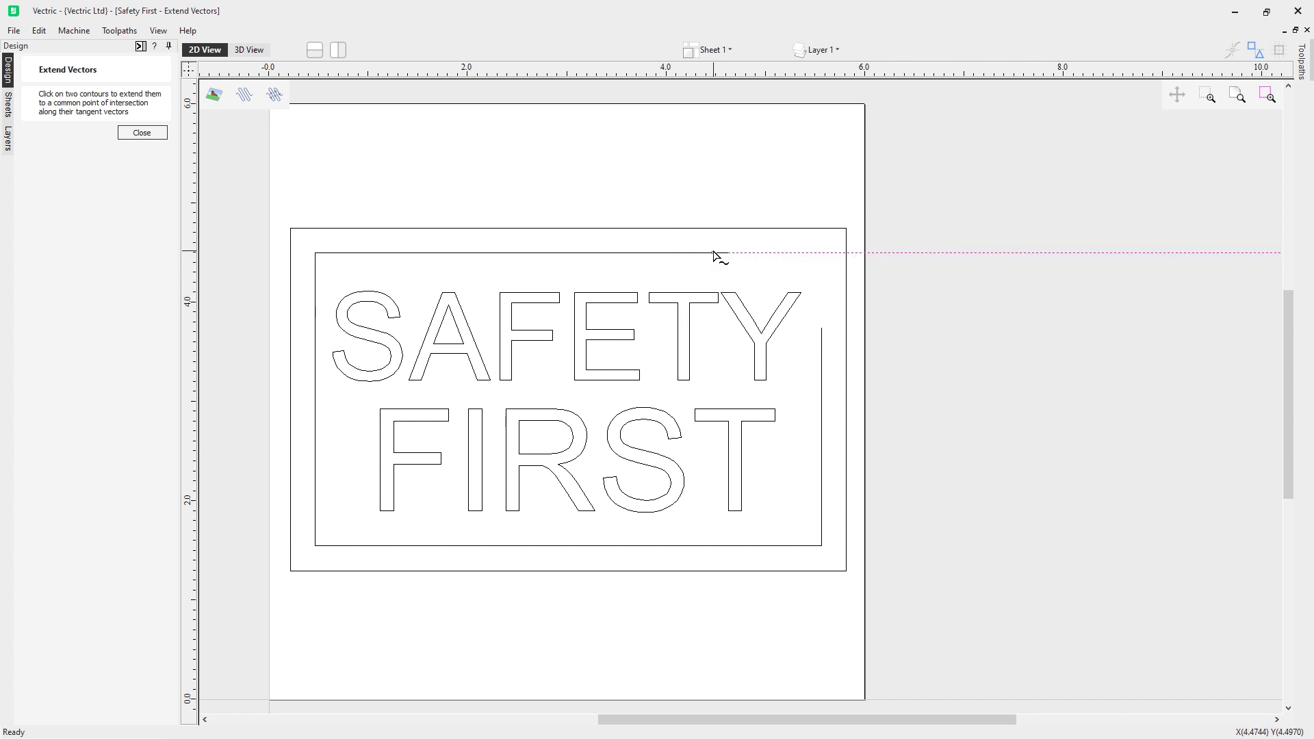
{"action": "mouse_move", "coordinate": [712, 258]}
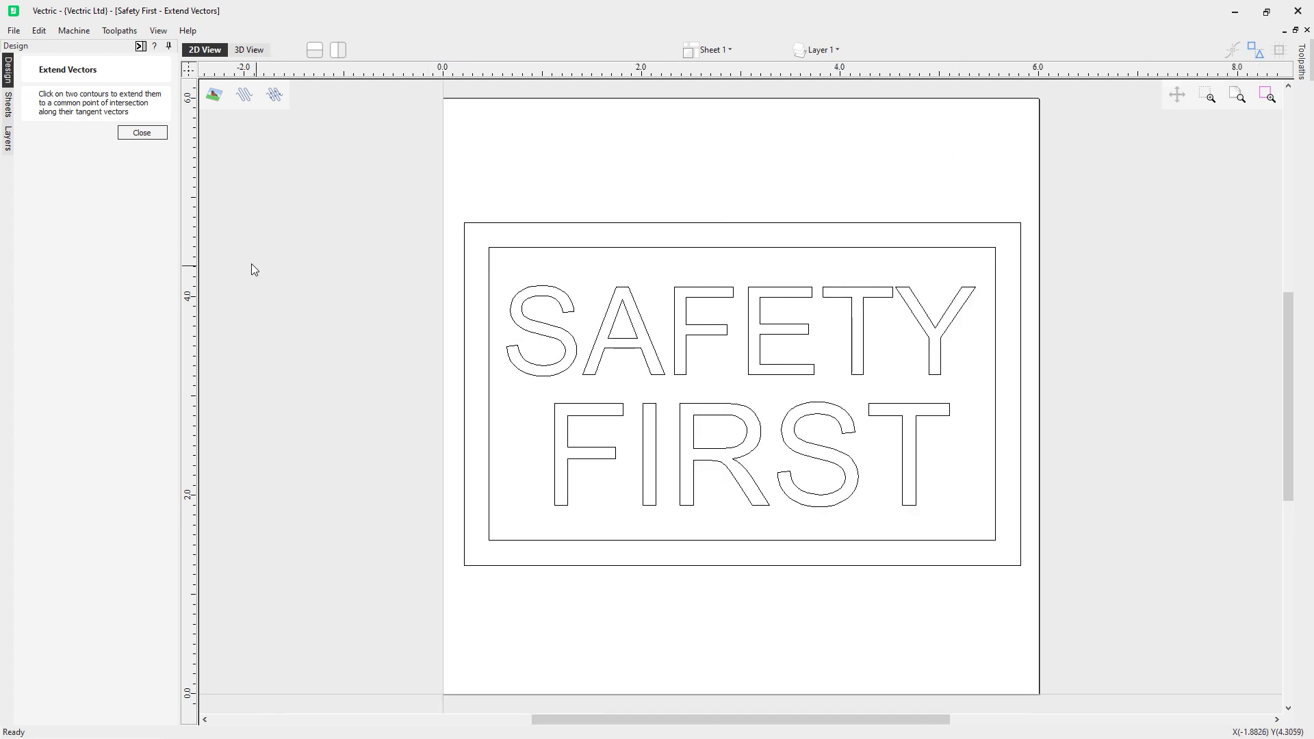
Close the Extend Vectors form with the inner border rectangle fully closed.
{"action": "left_click", "coordinate": [141, 132]}
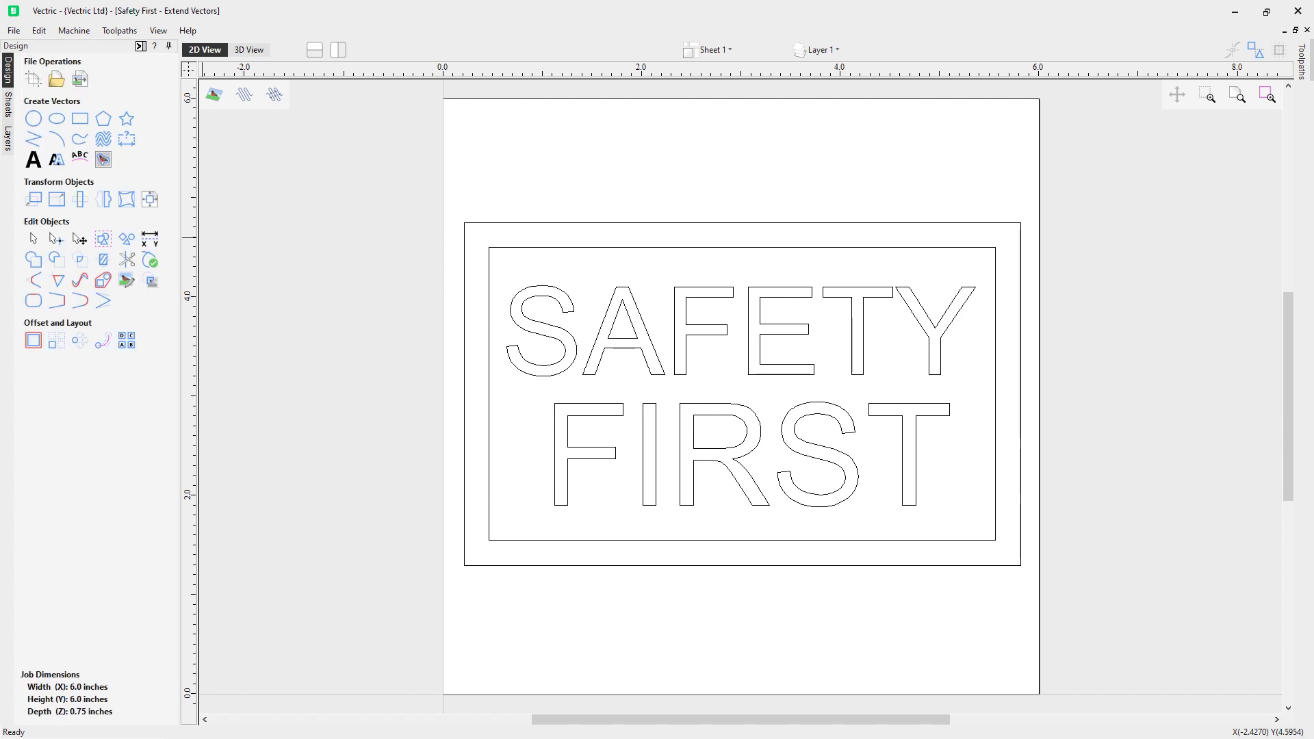